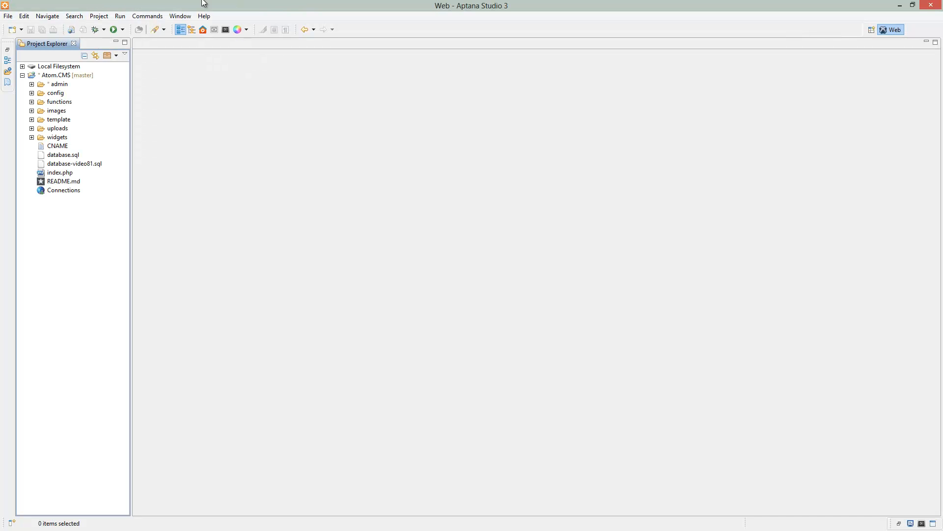
Open the Atom.CMS project's main index.php in the editor.
{"action": "left_click", "coordinate": [60, 172]}
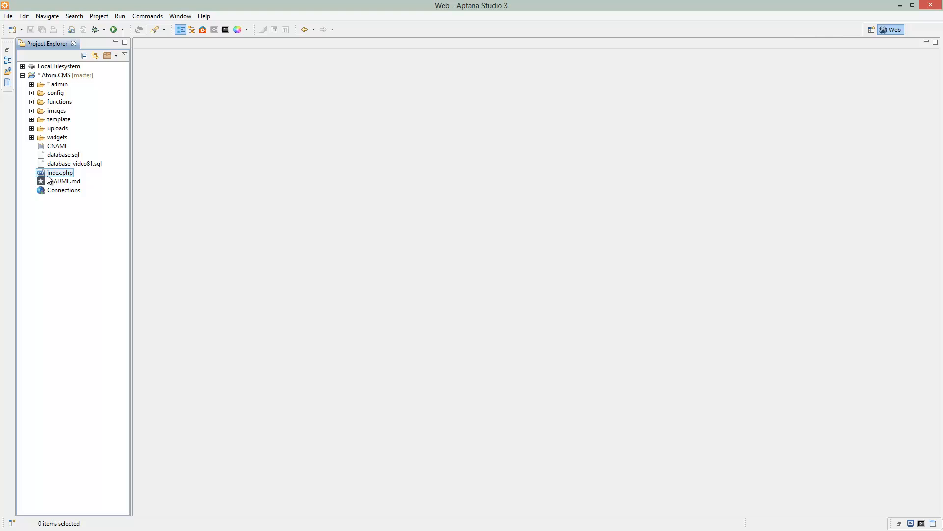
{"action": "double_click", "coordinate": [59, 172]}
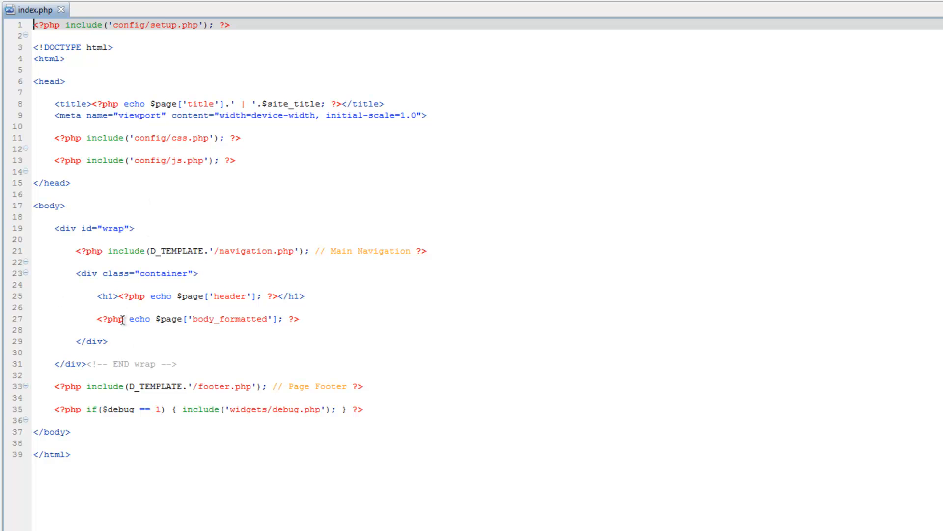
{"action": "mouse_move", "coordinate": [173, 333]}
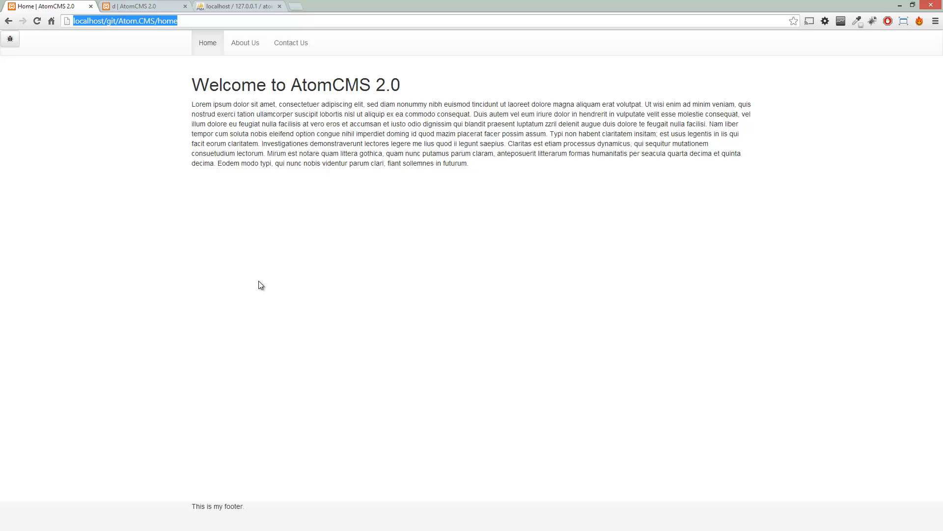
{"action": "mouse_move", "coordinate": [169, 52]}
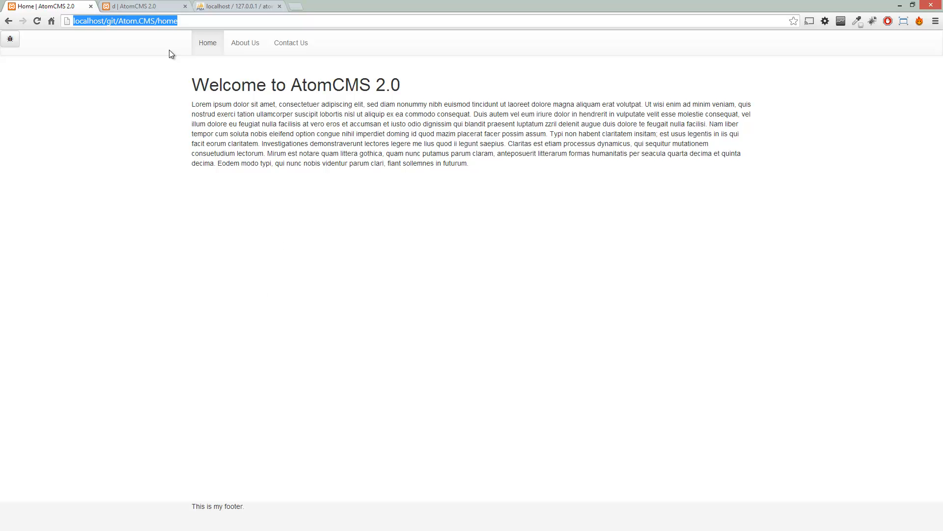
{"action": "mouse_move", "coordinate": [429, 47]}
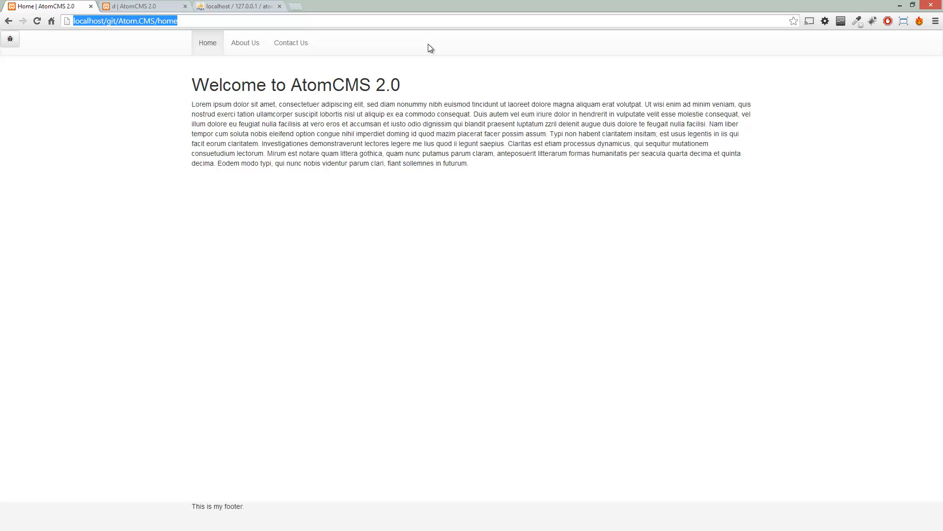
{"action": "mouse_move", "coordinate": [464, 59]}
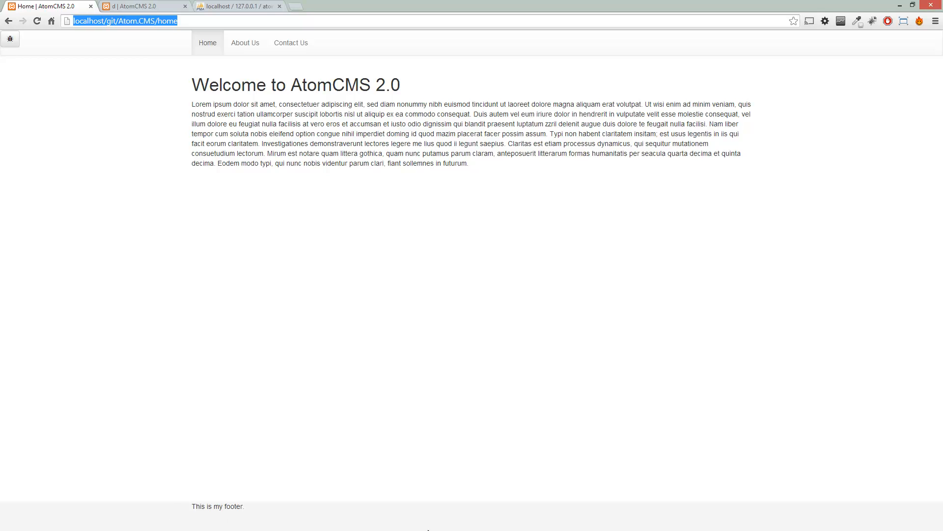
{"action": "mouse_move", "coordinate": [433, 528]}
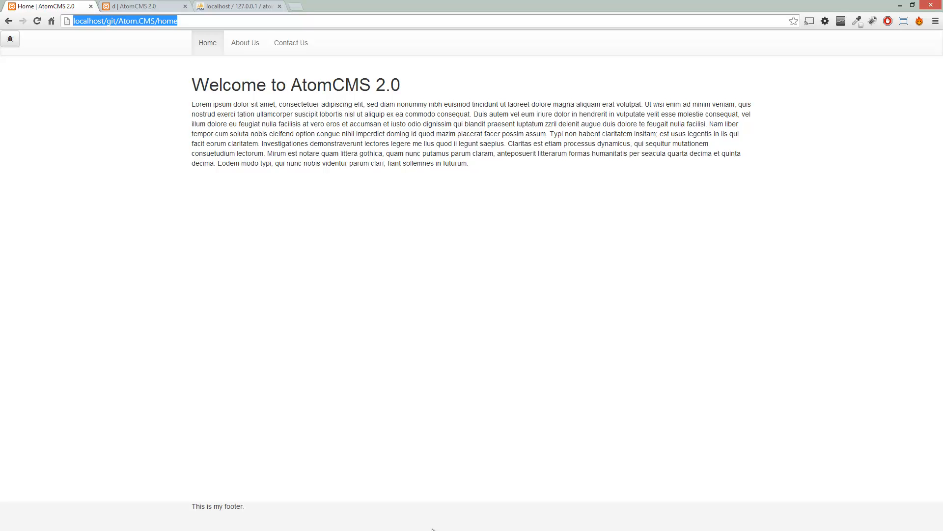
{"action": "mouse_move", "coordinate": [840, 279]}
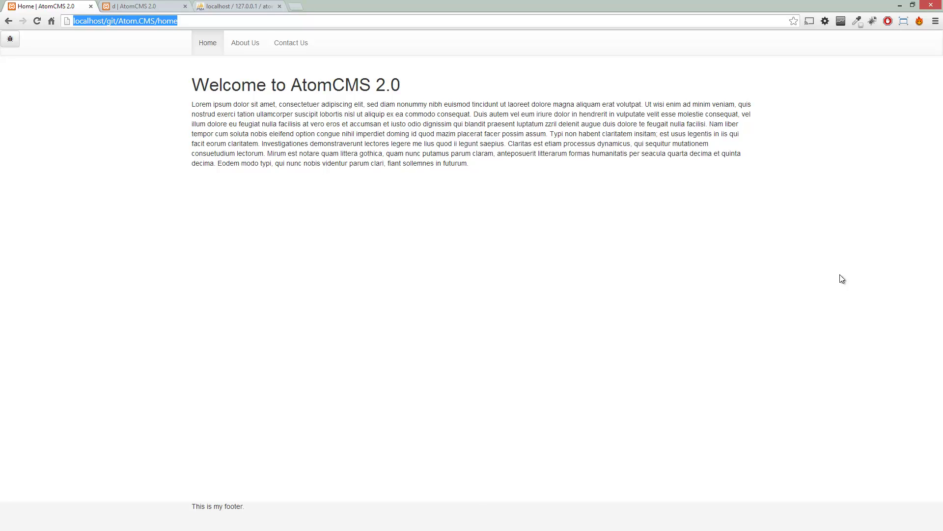
{"action": "mouse_move", "coordinate": [332, 303]}
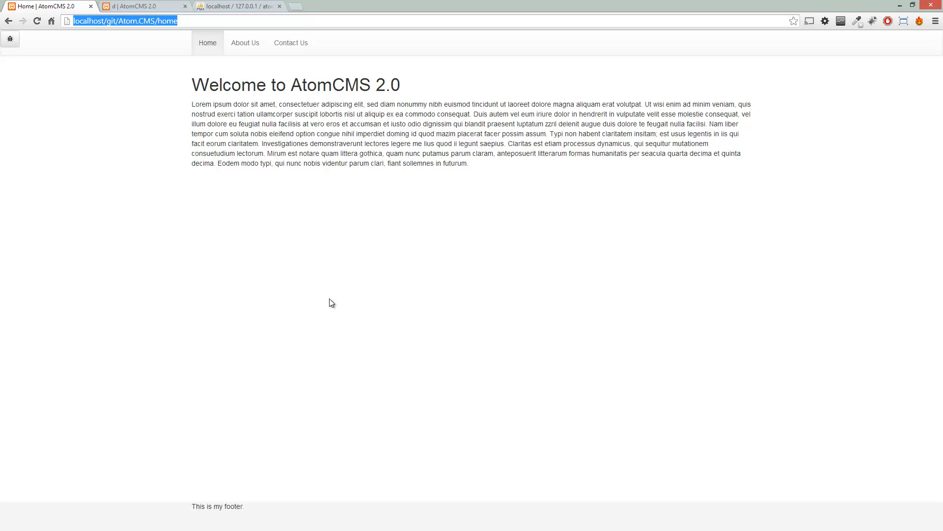
{"action": "mouse_move", "coordinate": [348, 274]}
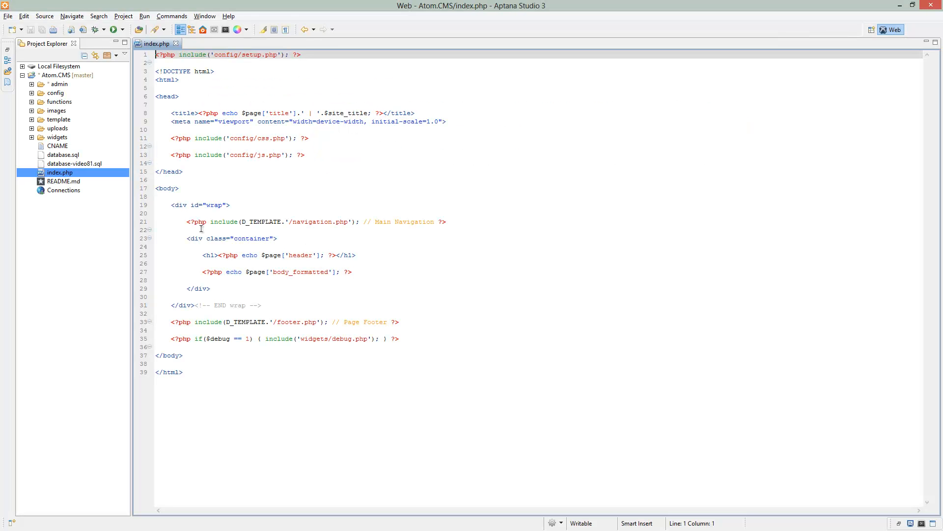
{"action": "mouse_move", "coordinate": [214, 288]}
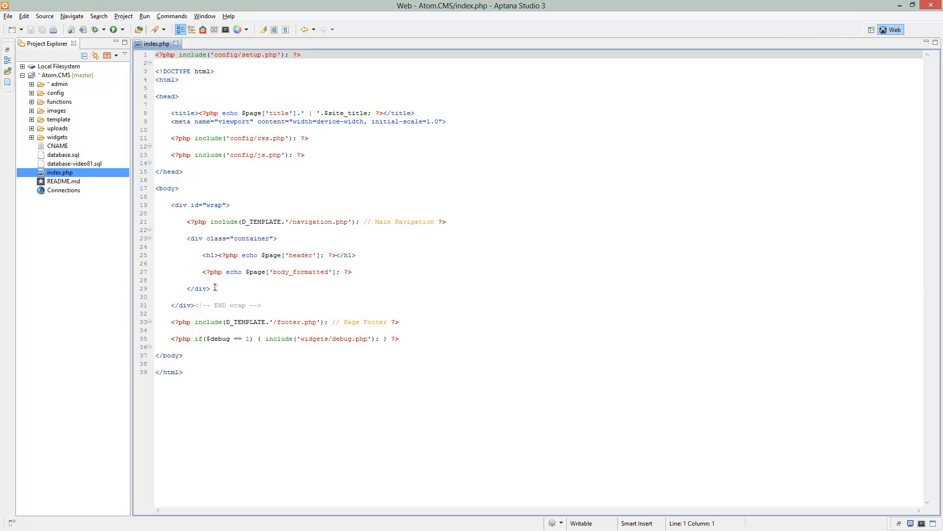
{"action": "left_click_drag", "start_coordinate": [190, 221], "coordinate": [212, 288]}
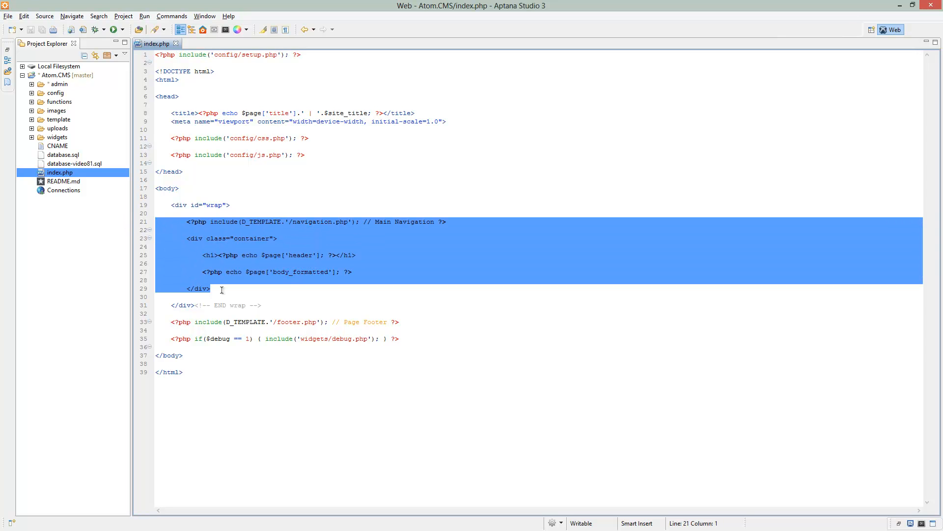
{"action": "mouse_move", "coordinate": [189, 205]}
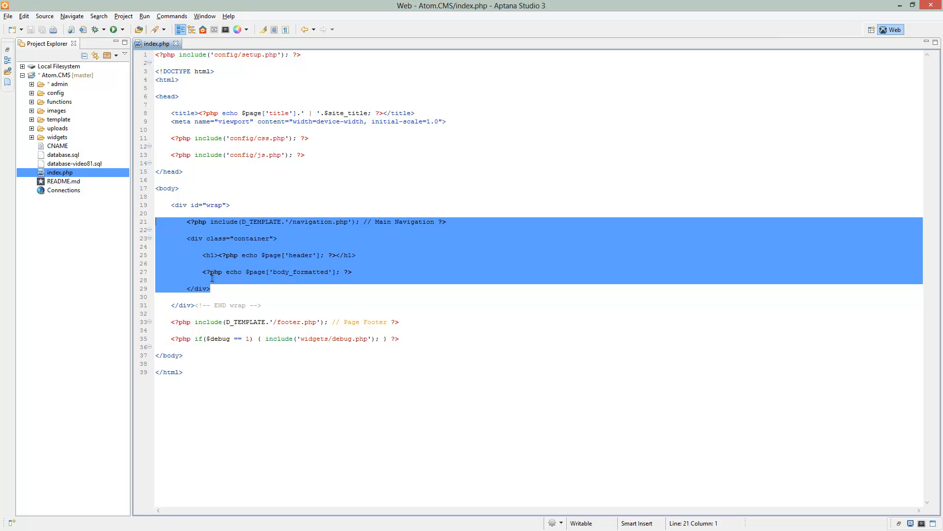
{"action": "left_click", "coordinate": [180, 187]}
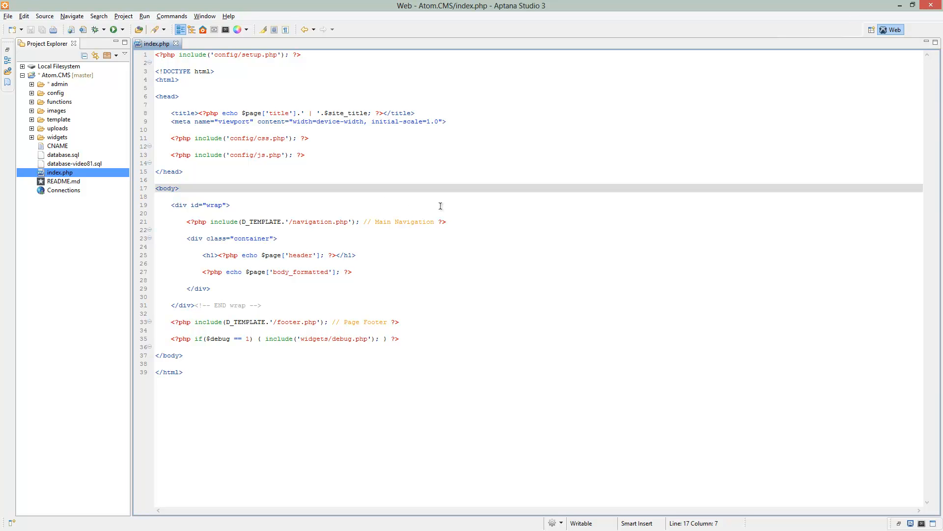
{"action": "mouse_move", "coordinate": [59, 101]}
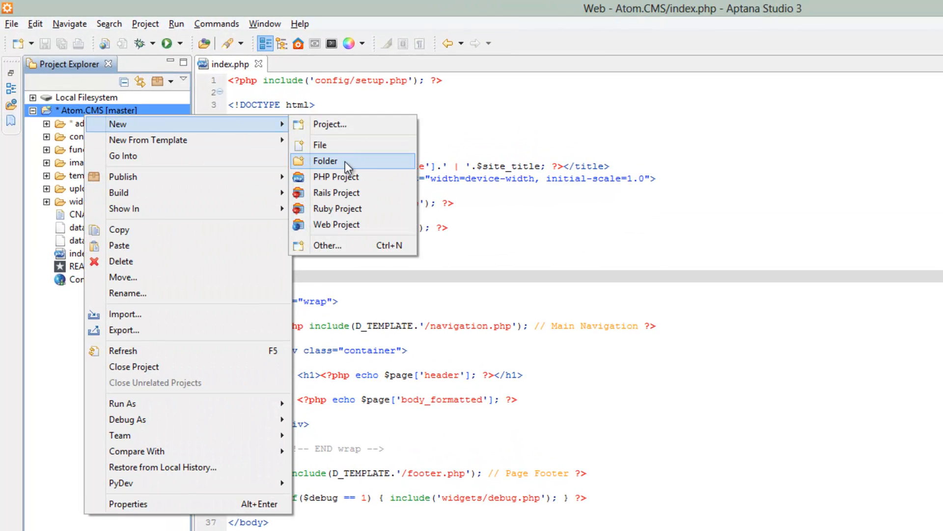
Create a new folder named 'views' at the top level of the Atom.CMS project.
{"action": "left_click", "coordinate": [324, 161]}
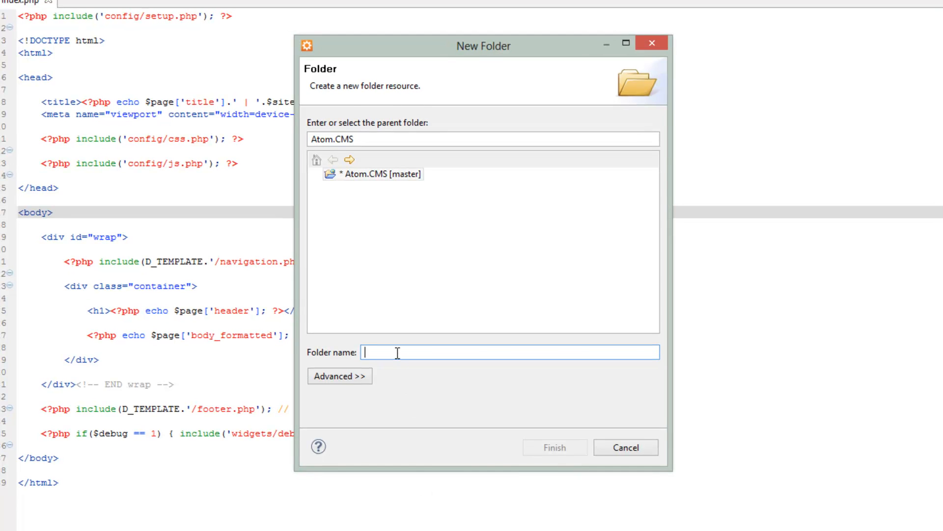
{"action": "type", "text": "views"}
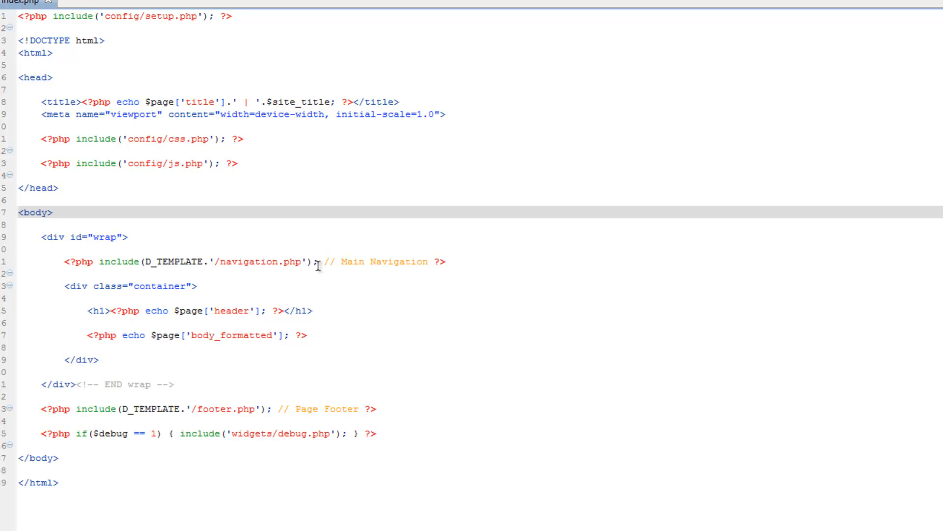
{"action": "left_click", "coordinate": [50, 212]}
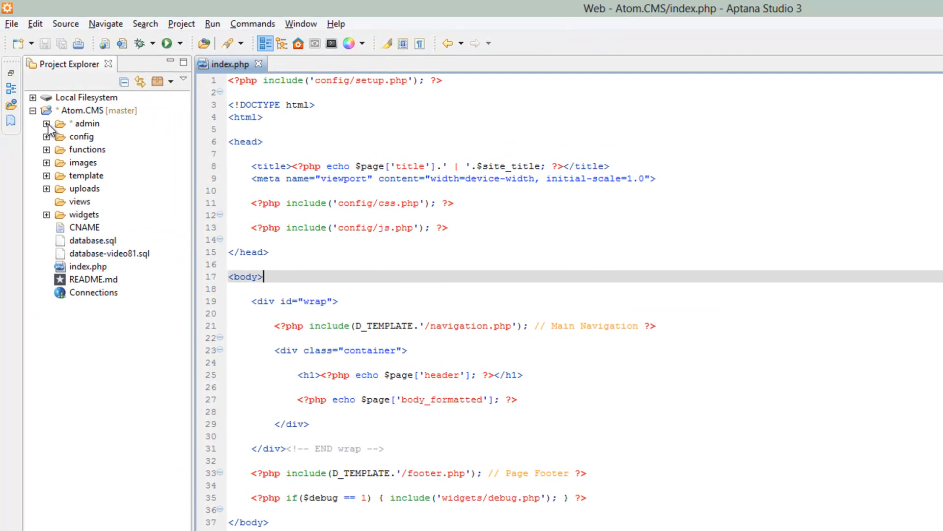
Open admin/index.php and admin/template/header.php for reference, then return to the main index.php.
{"action": "left_click", "coordinate": [45, 124]}
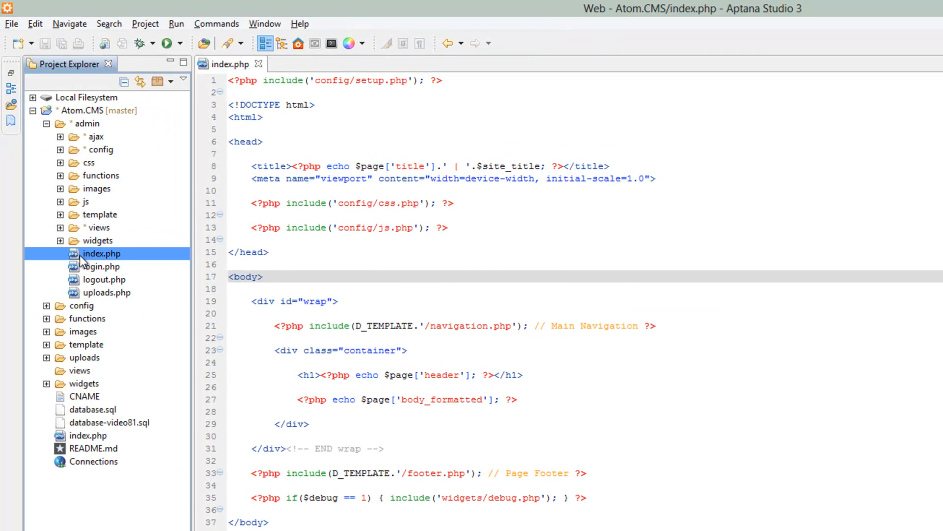
{"action": "double_click", "coordinate": [101, 254]}
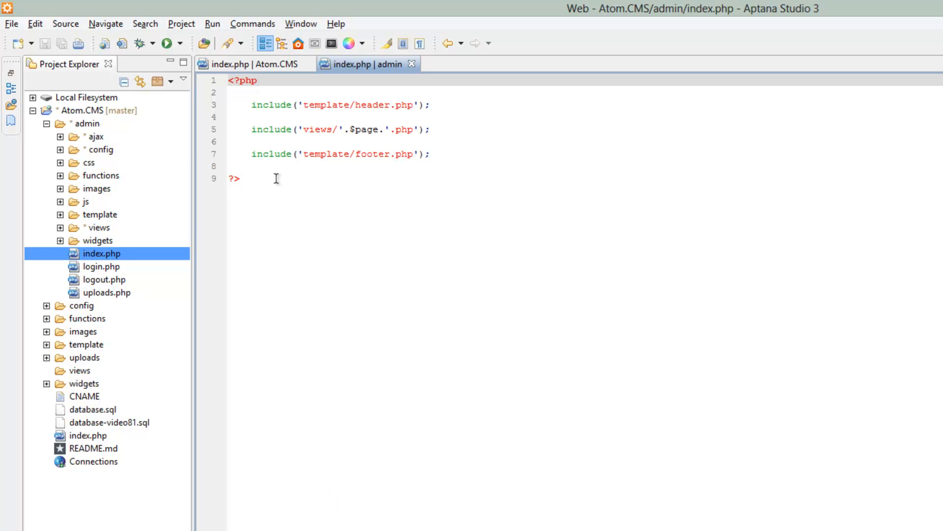
{"action": "mouse_move", "coordinate": [380, 242]}
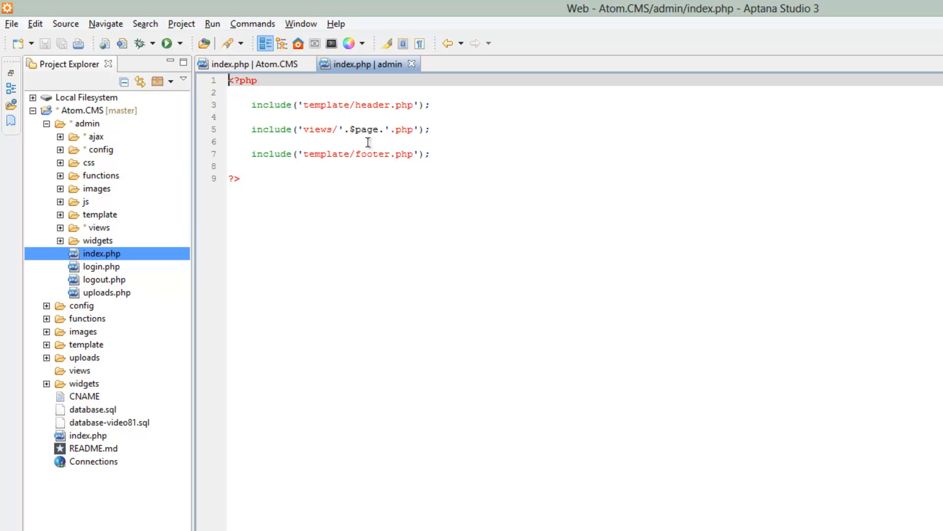
{"action": "left_click", "coordinate": [241, 178]}
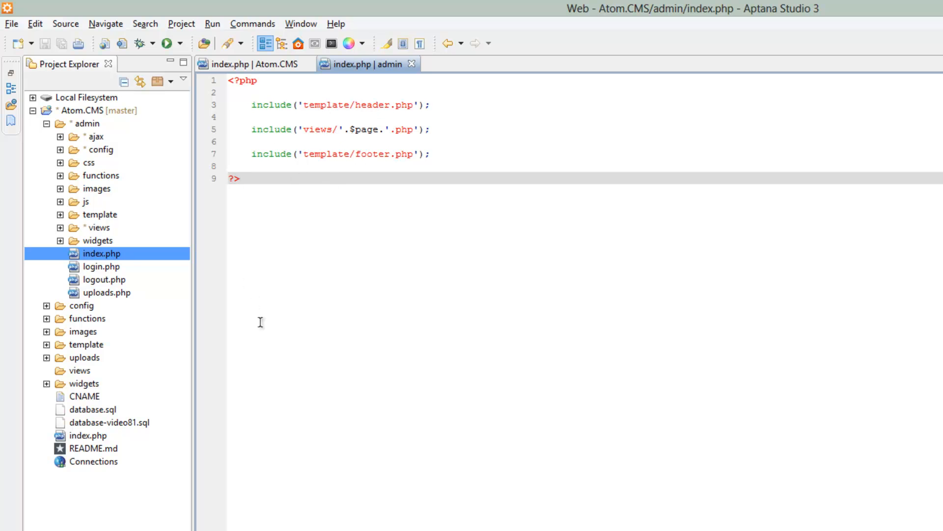
{"action": "left_click", "coordinate": [60, 214]}
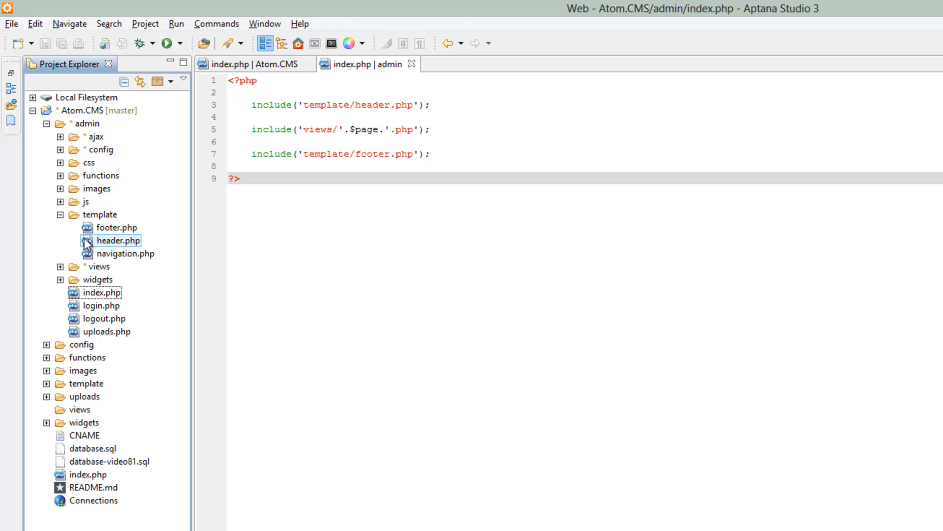
{"action": "double_click", "coordinate": [118, 240]}
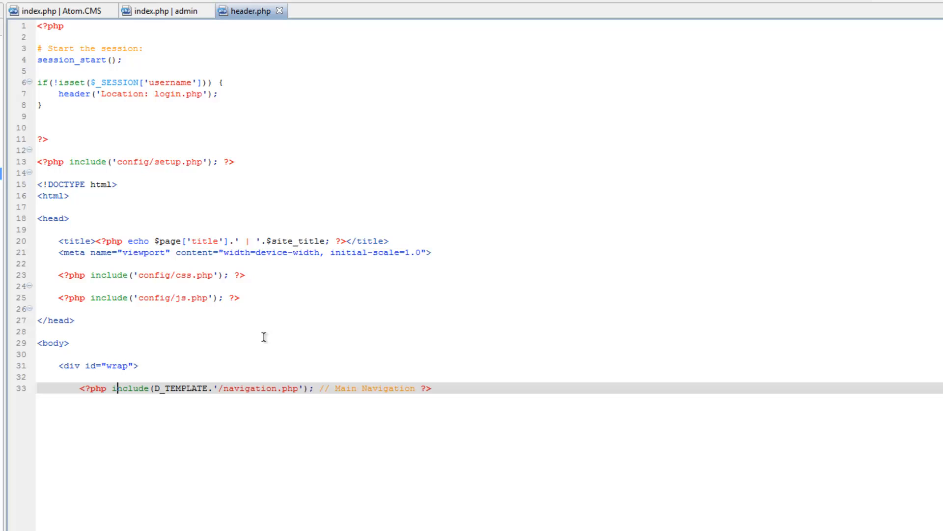
{"action": "left_click", "coordinate": [47, 10]}
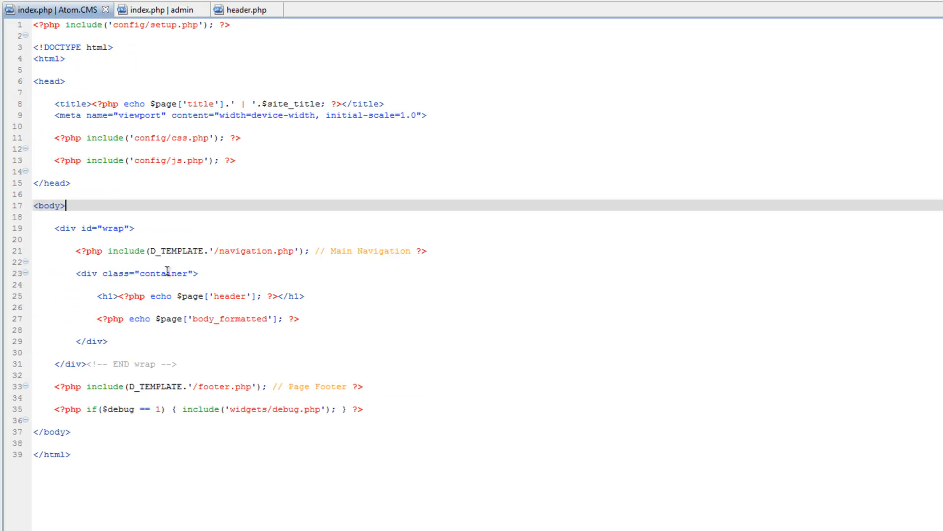
{"action": "mouse_move", "coordinate": [218, 199]}
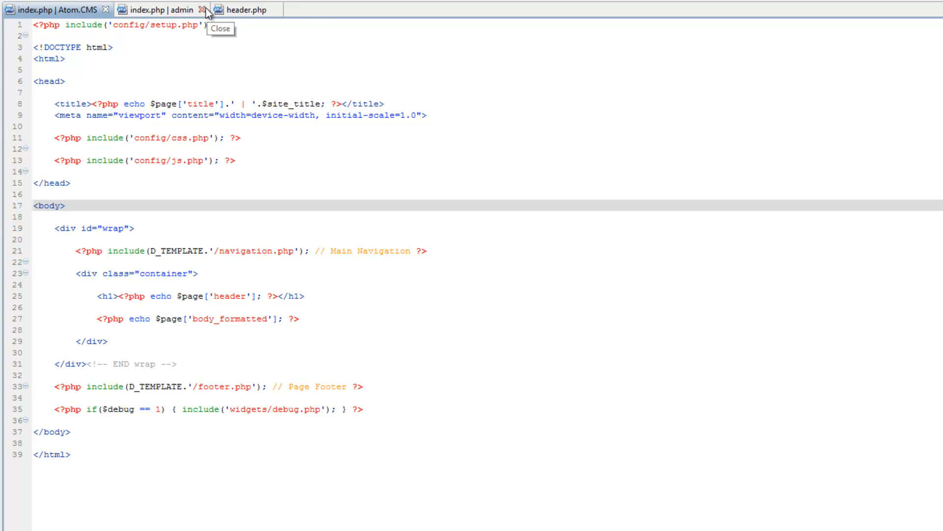
Close the admin tab and create a new file named 'header' inside the site's template folder.
{"action": "left_click", "coordinate": [201, 10]}
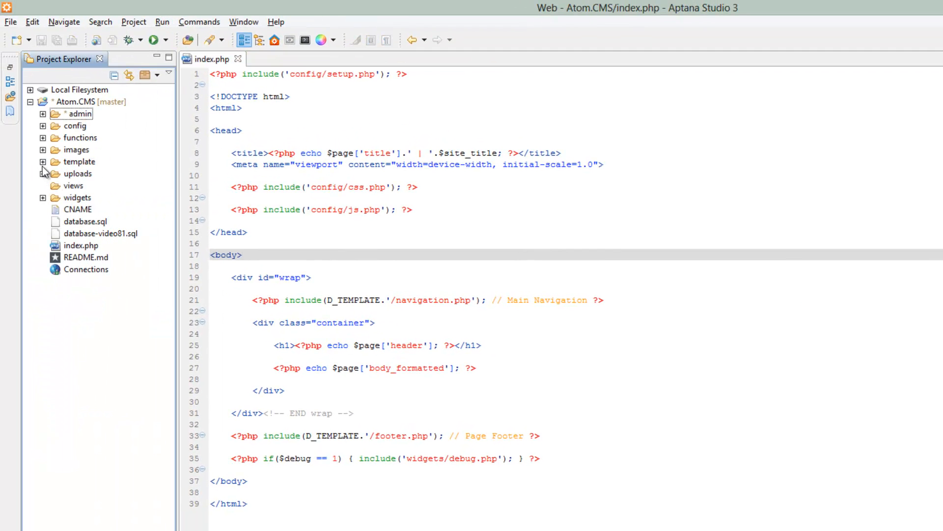
{"action": "left_click", "coordinate": [43, 161]}
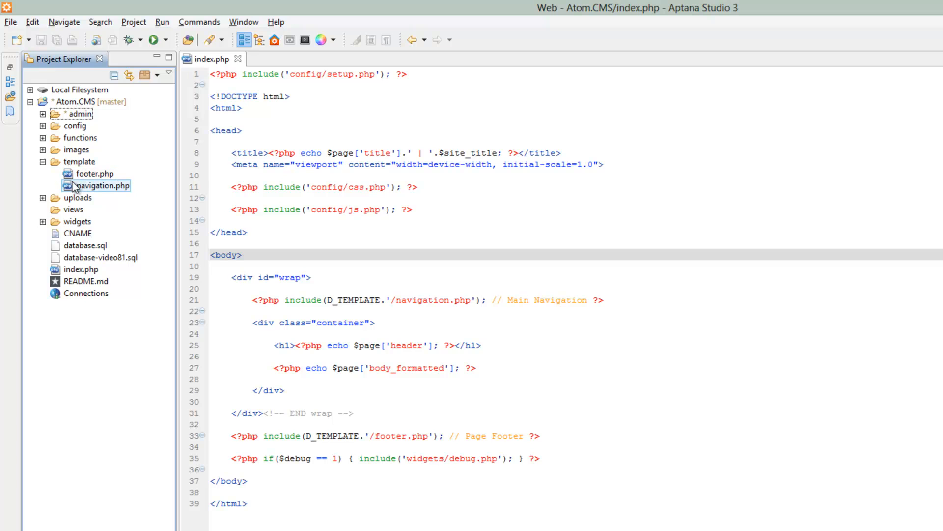
{"action": "left_click", "coordinate": [94, 173]}
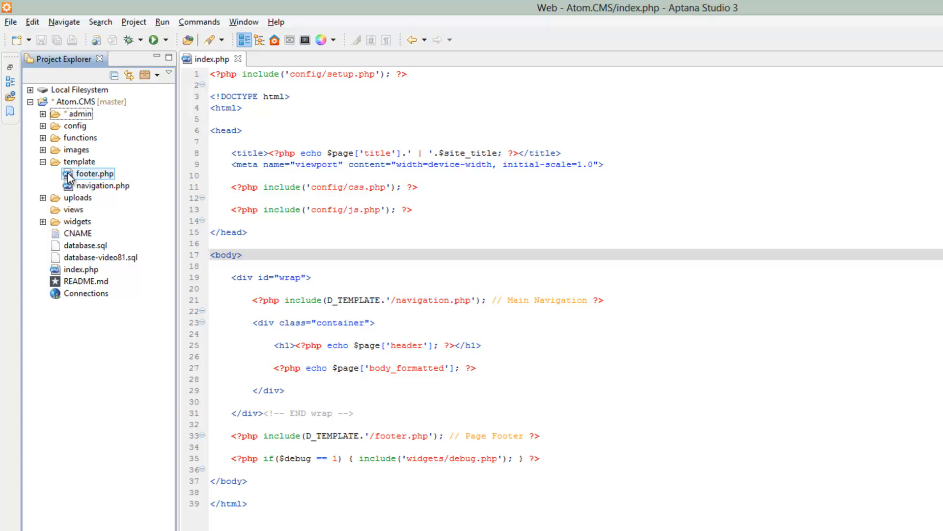
{"action": "right_click", "coordinate": [74, 161]}
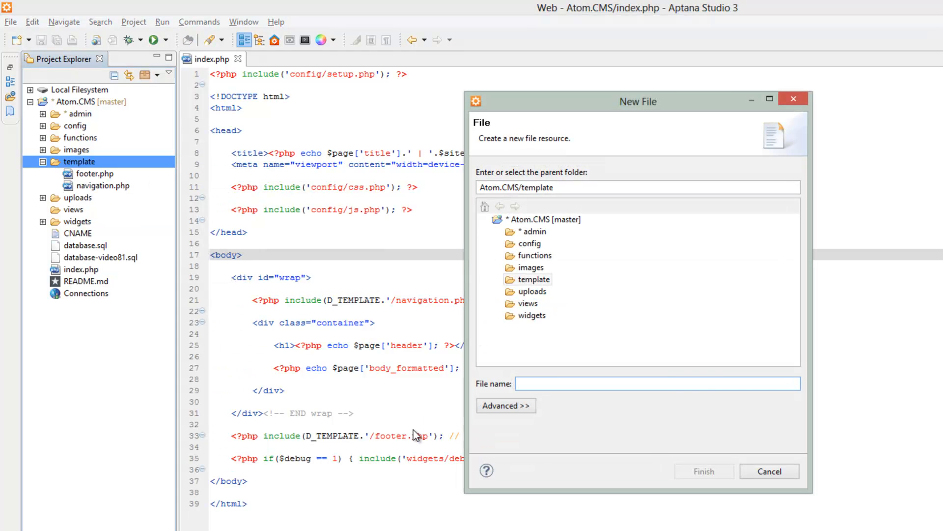
{"action": "type", "text": "header"}
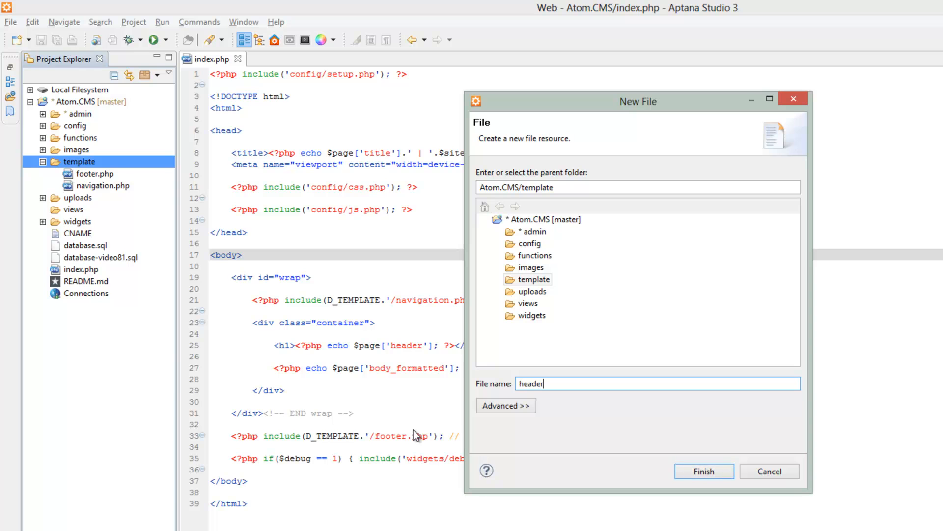
{"action": "left_click", "coordinate": [705, 470]}
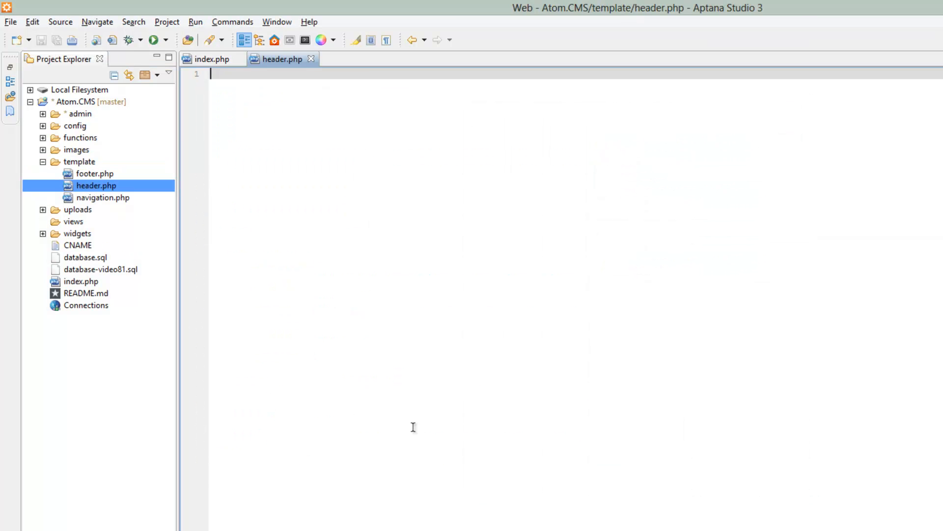
Open template footer.php, refocus index.php and split header.php into a side-by-side pane.
{"action": "double_click", "coordinate": [95, 173]}
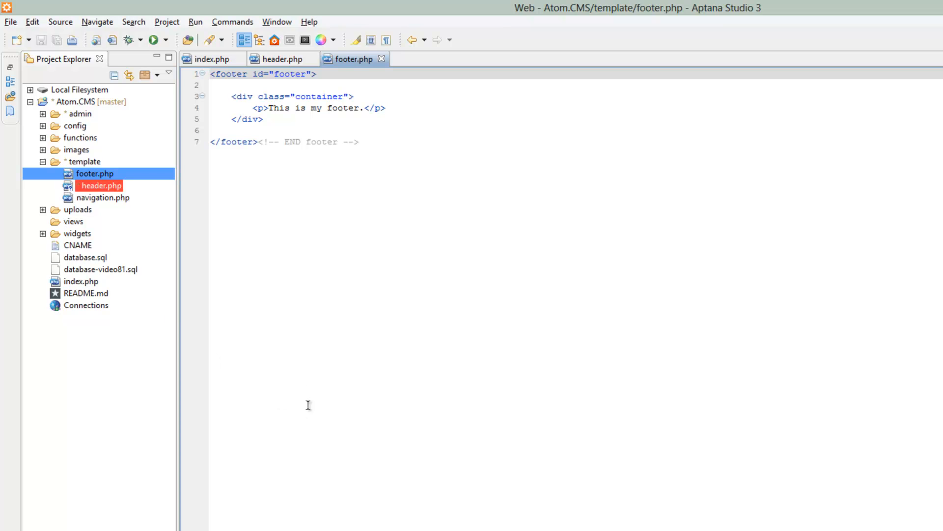
{"action": "left_click", "coordinate": [210, 59]}
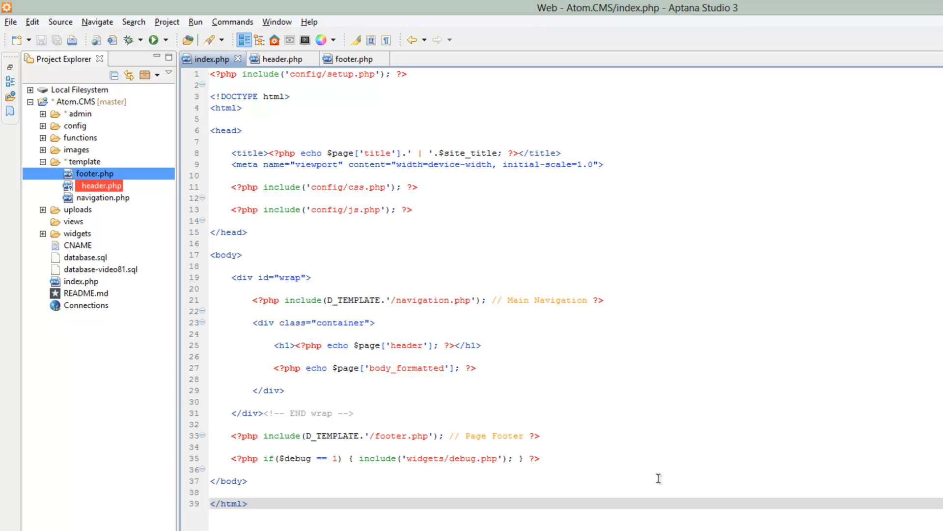
{"action": "left_click", "coordinate": [247, 503]}
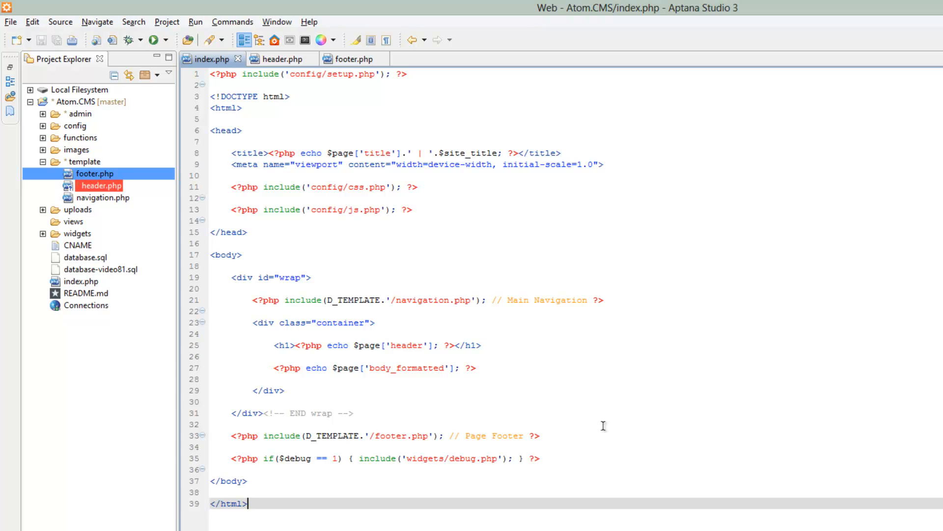
{"action": "mouse_move", "coordinate": [570, 368]}
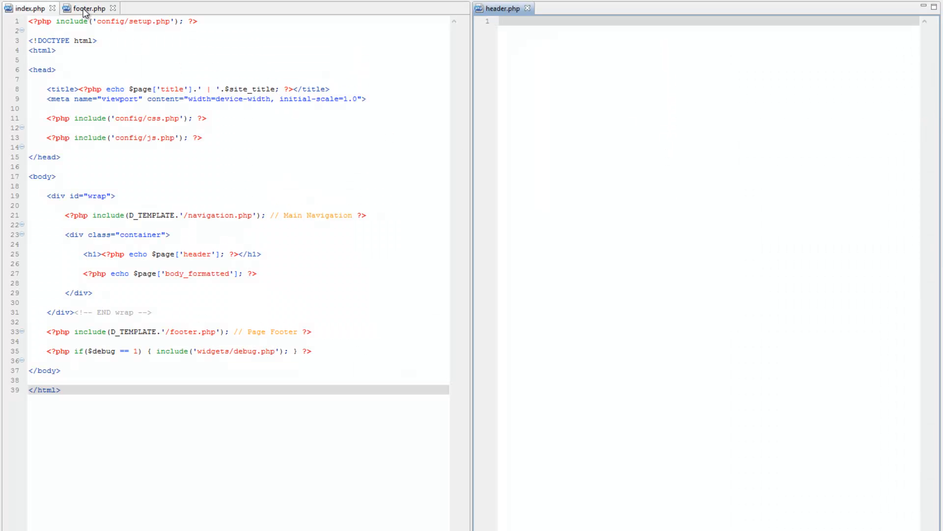
Show footer.php below header.php and select index.php lines 1–21 down to the navigation include.
{"action": "left_click", "coordinate": [89, 9]}
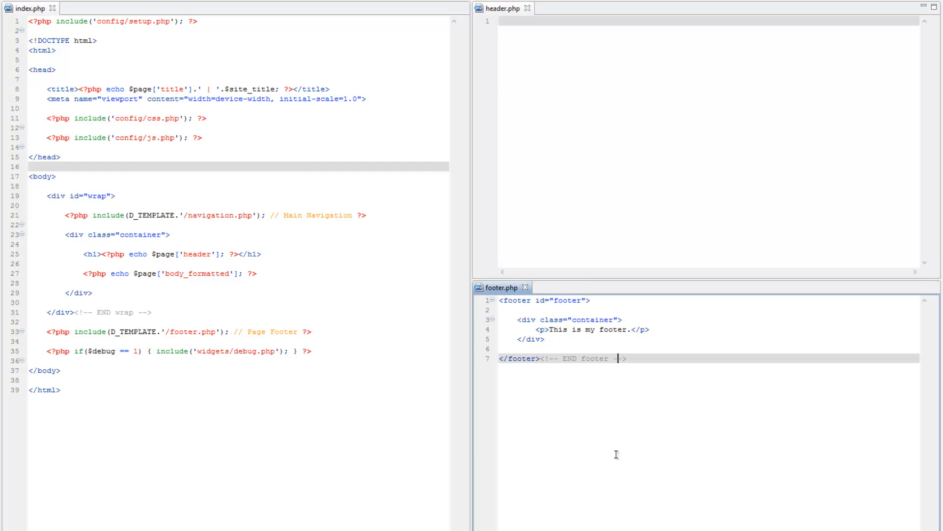
{"action": "mouse_move", "coordinate": [106, 118]}
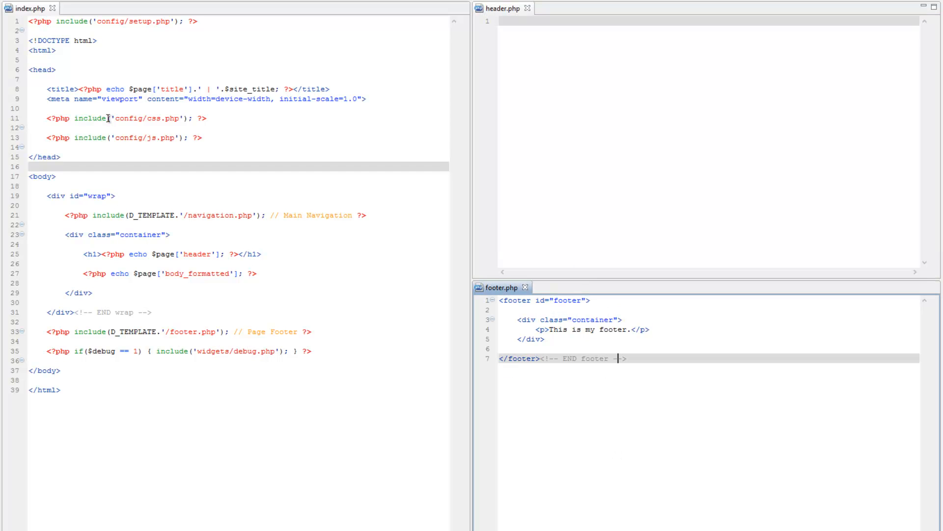
{"action": "mouse_move", "coordinate": [131, 174]}
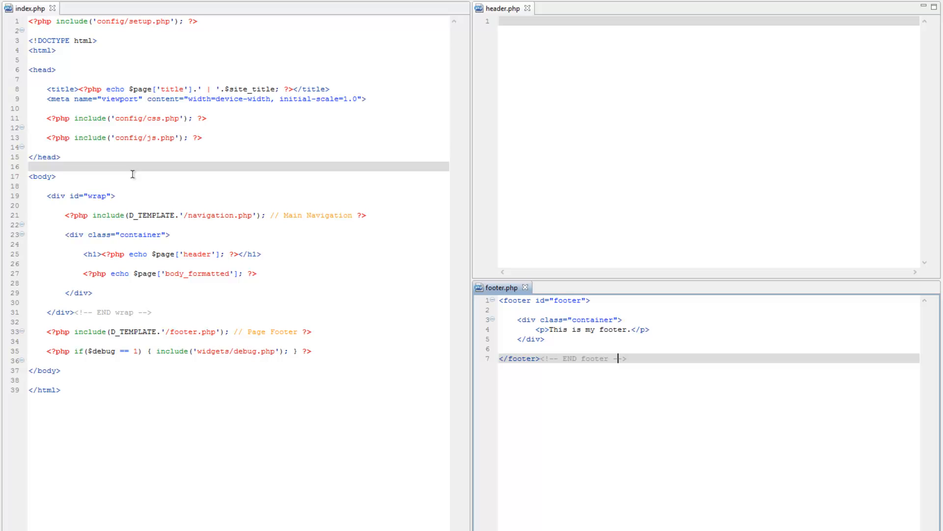
{"action": "mouse_move", "coordinate": [156, 215]}
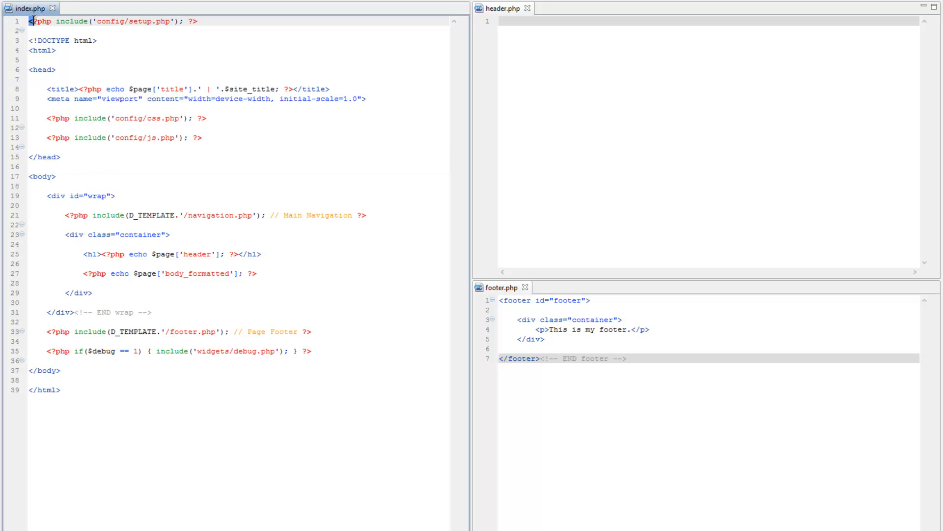
{"action": "left_click_drag", "start_coordinate": [27, 21], "coordinate": [366, 215]}
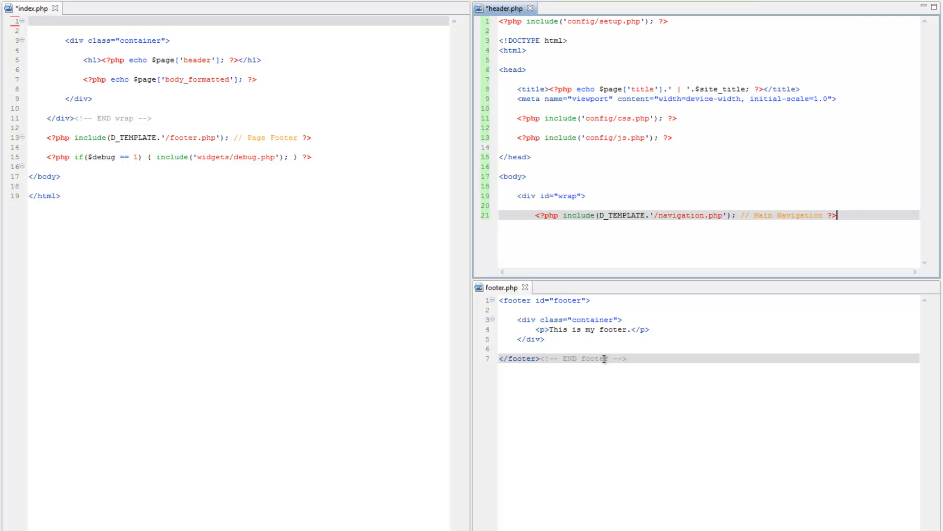
Cut index.php's closing wrap div through </html> and paste it at the end of footer.php.
{"action": "left_click", "coordinate": [86, 69]}
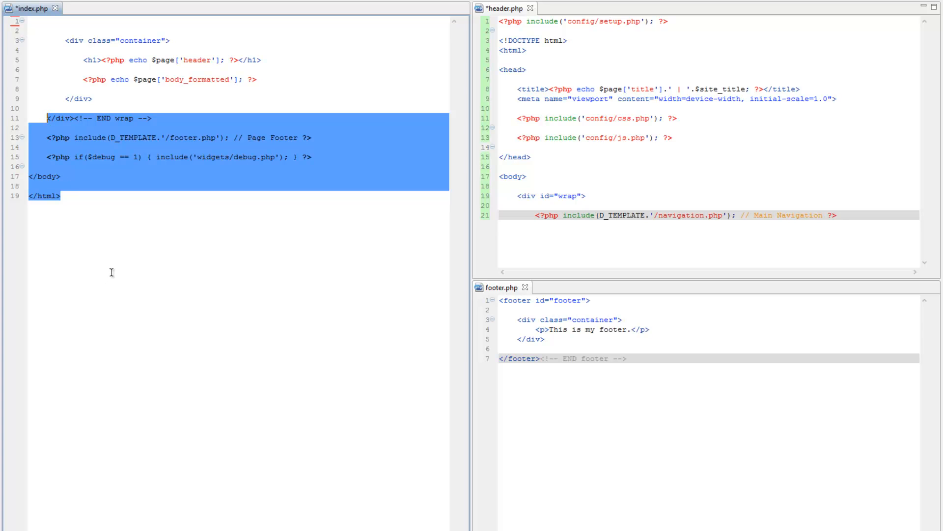
{"action": "key", "text": "Delete"}
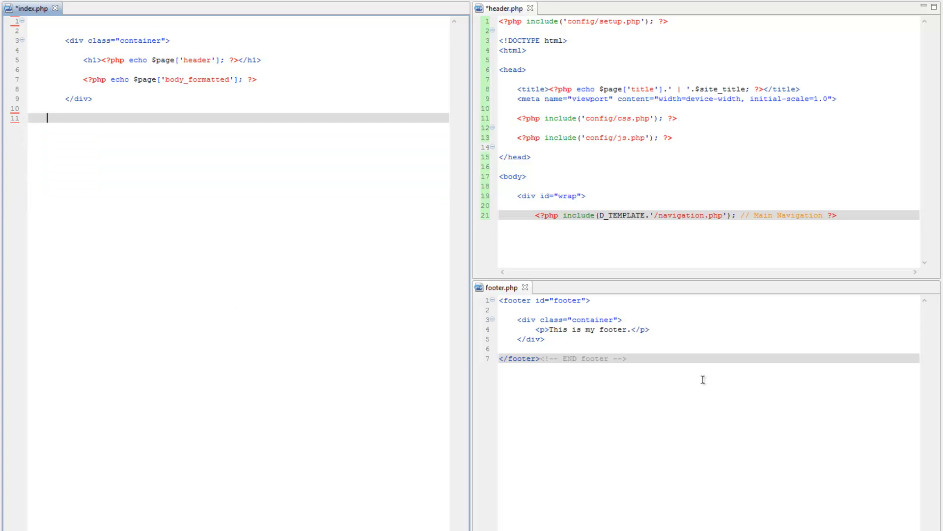
{"action": "mouse_move", "coordinate": [635, 357]}
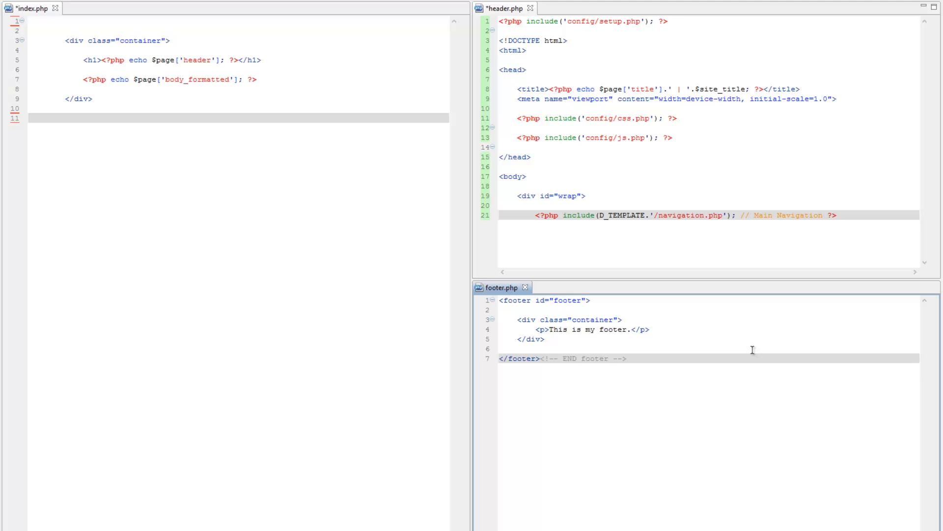
{"action": "key", "text": "Enter"}
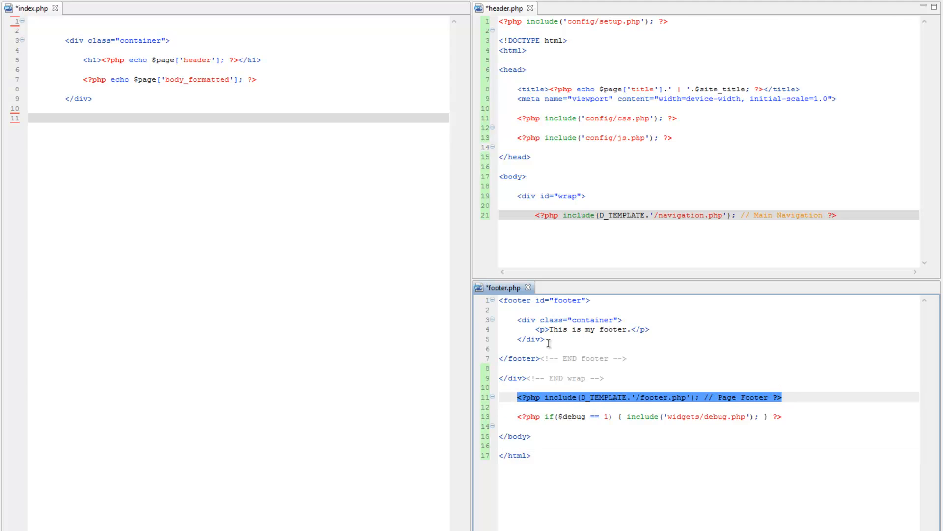
{"action": "mouse_move", "coordinate": [586, 358]}
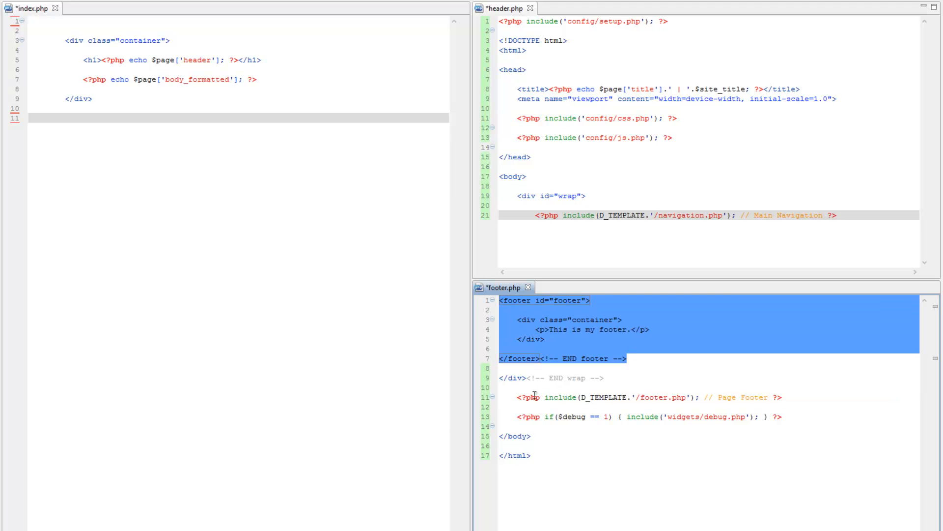
Move footer.php's footer block below the wrap close and cut out the footer include line.
{"action": "left_click", "coordinate": [589, 377]}
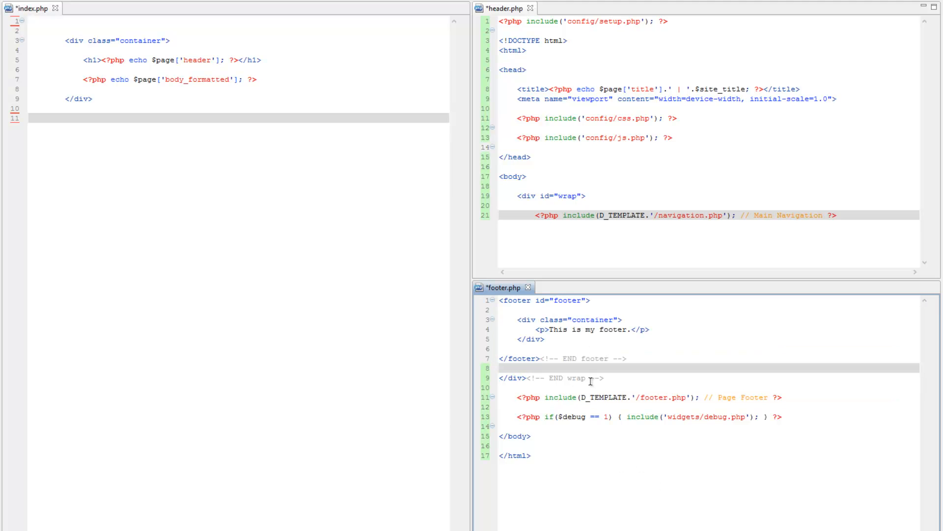
{"action": "left_click_drag", "start_coordinate": [500, 301], "coordinate": [628, 357]}
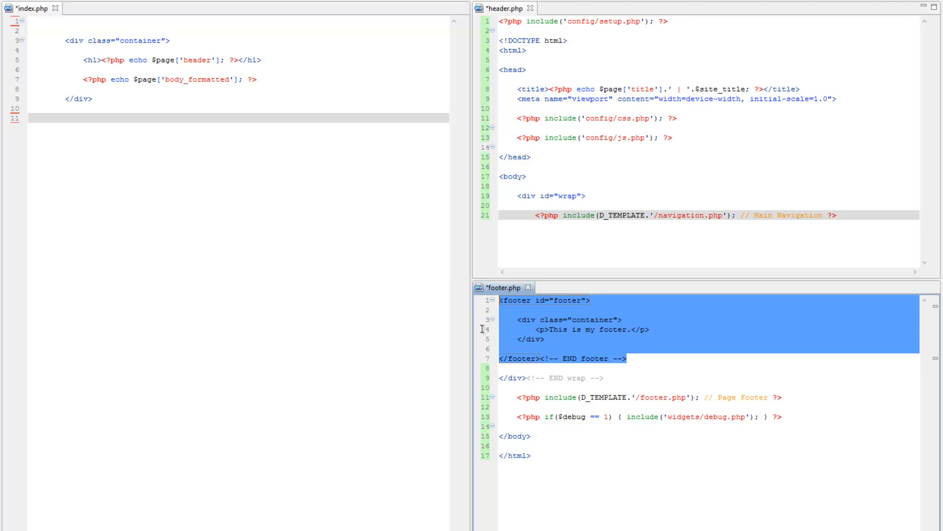
{"action": "key", "text": "Delete"}
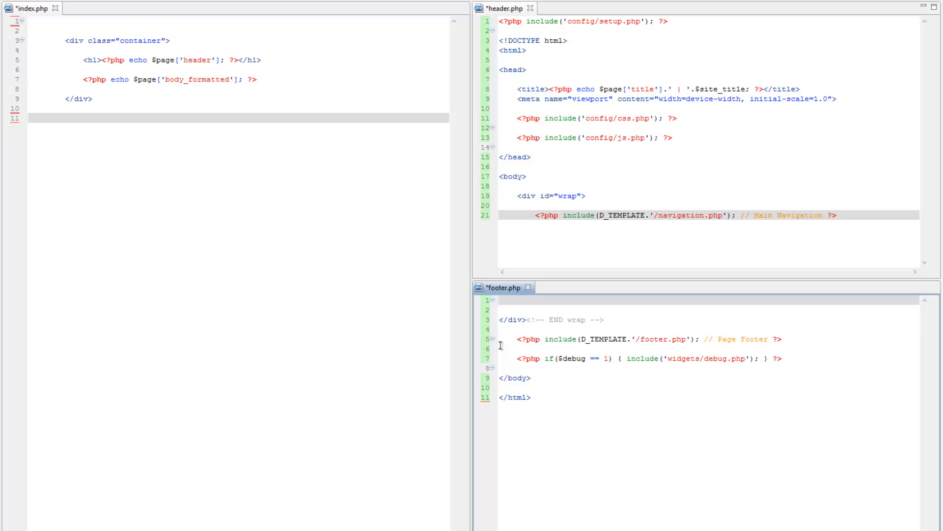
{"action": "key", "text": "Enter"}
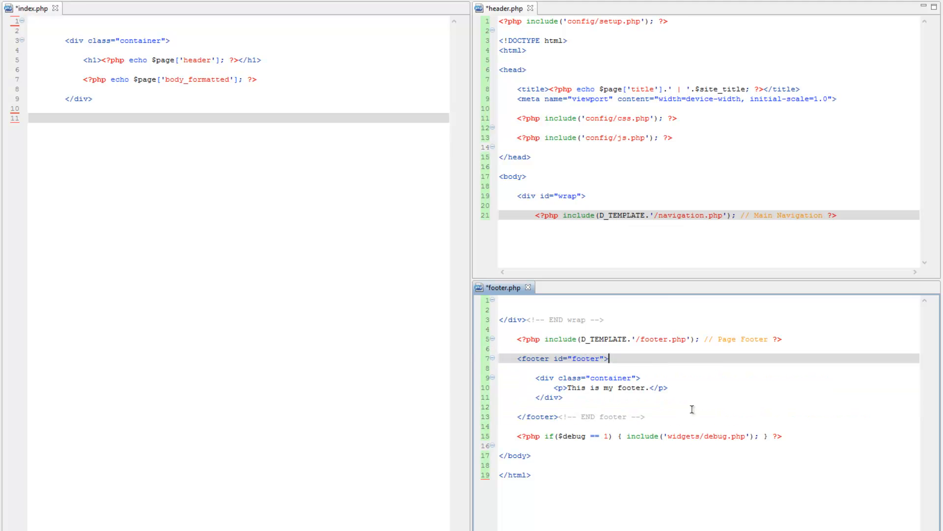
{"action": "mouse_move", "coordinate": [519, 339]}
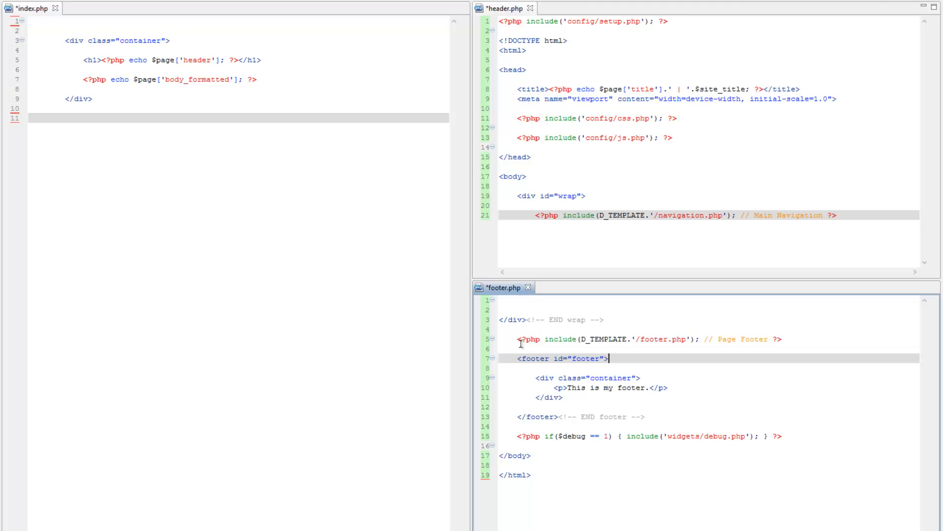
{"action": "left_click_drag", "start_coordinate": [516, 339], "coordinate": [640, 339]}
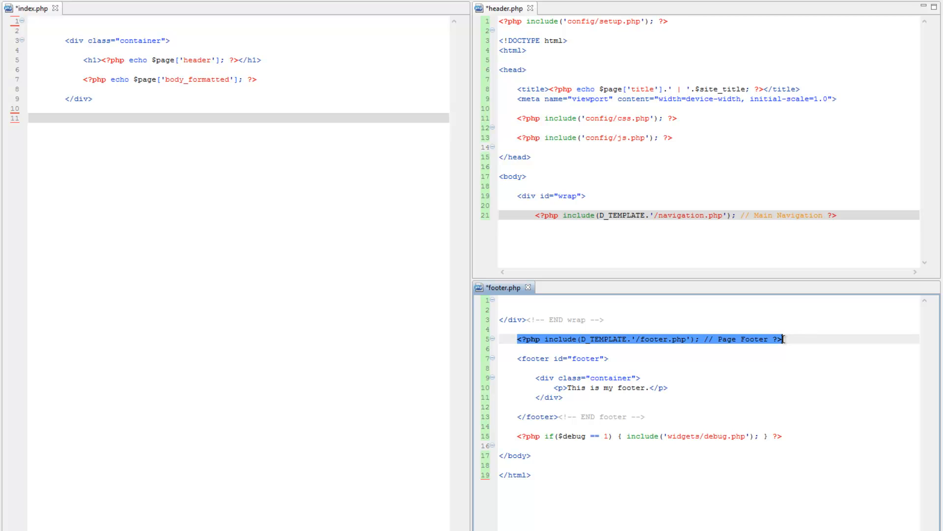
{"action": "key", "text": "Delete"}
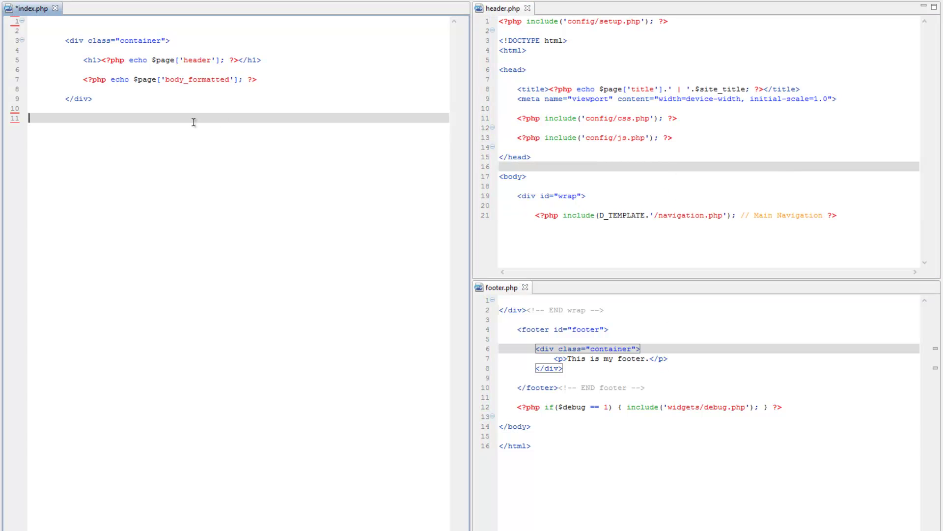
Paste the footer include into index.php and retype the top copy's 'footer' as 'head' toward header.php.
{"action": "type", "text": "<?php include(D_TEMPLATE.'/footer.php'); // Page Footer ?>"}
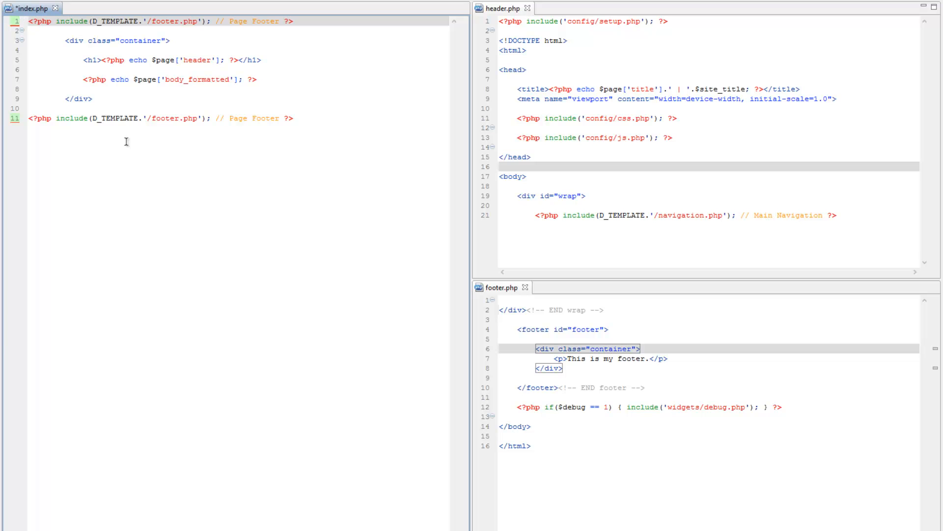
{"action": "double_click", "coordinate": [169, 22]}
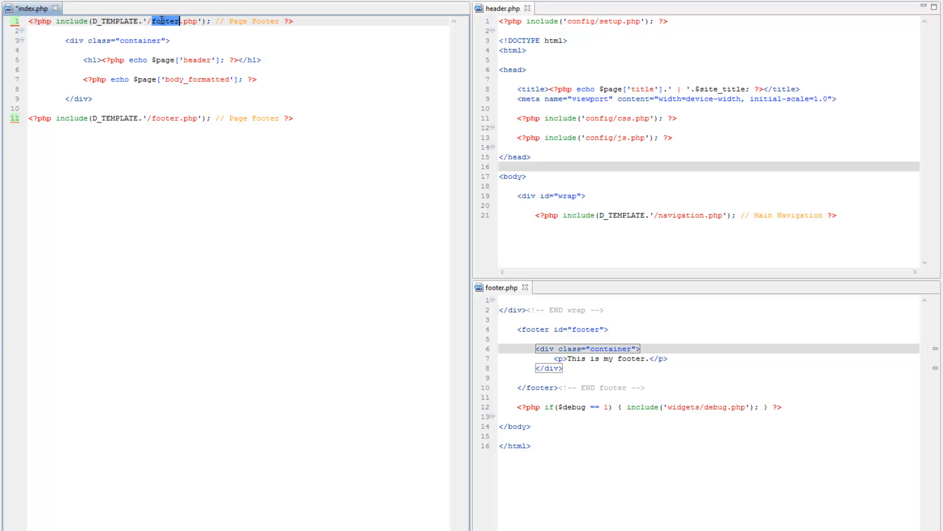
{"action": "type", "text": "head"}
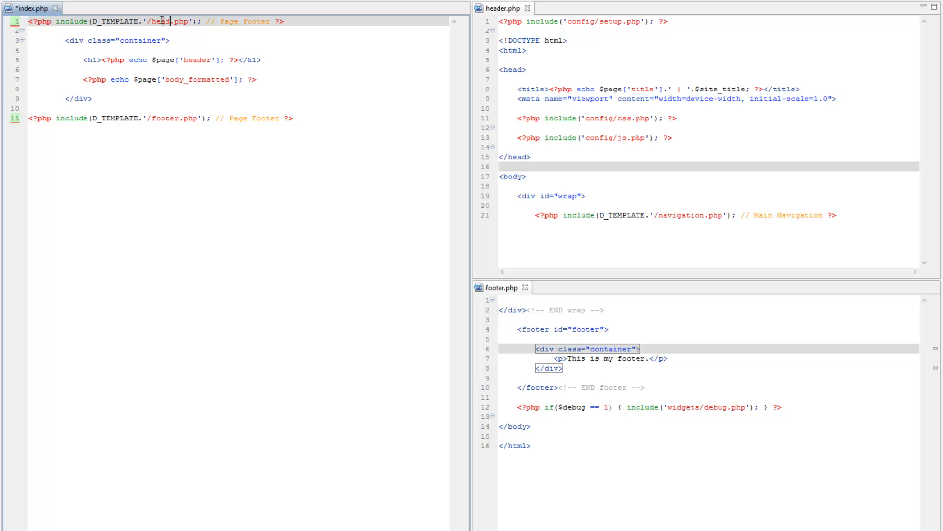